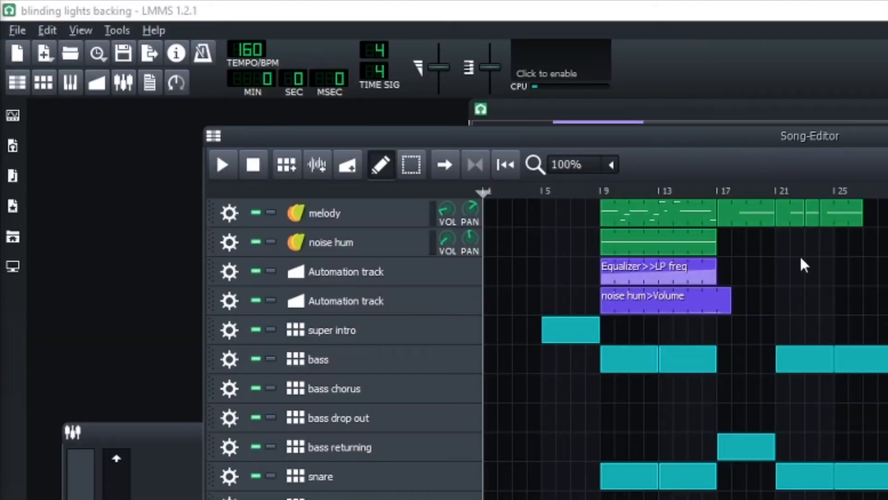
{"action": "mouse_move", "coordinate": [796, 293]}
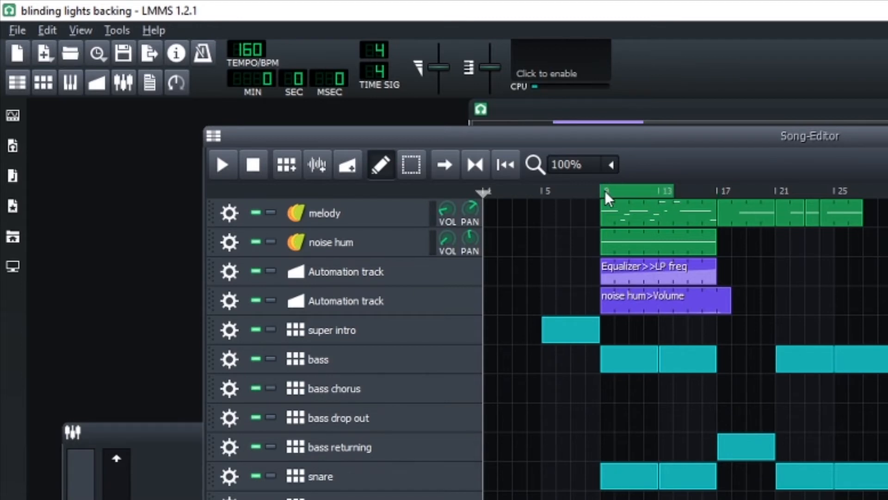
{"action": "mouse_move", "coordinate": [650, 197]}
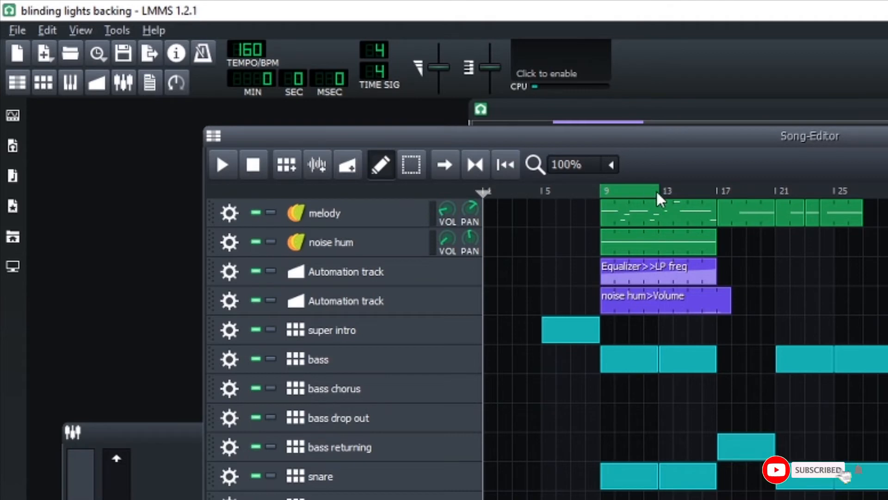
{"action": "mouse_move", "coordinate": [556, 195]}
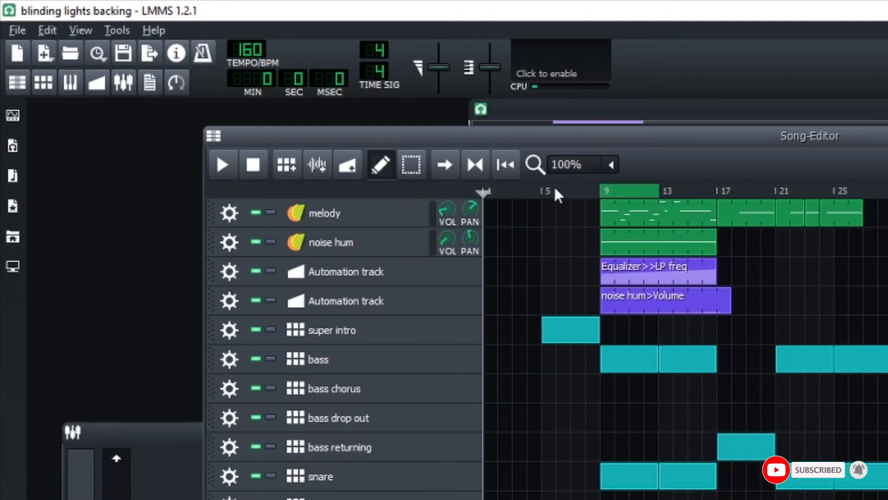
{"action": "mouse_move", "coordinate": [563, 213]}
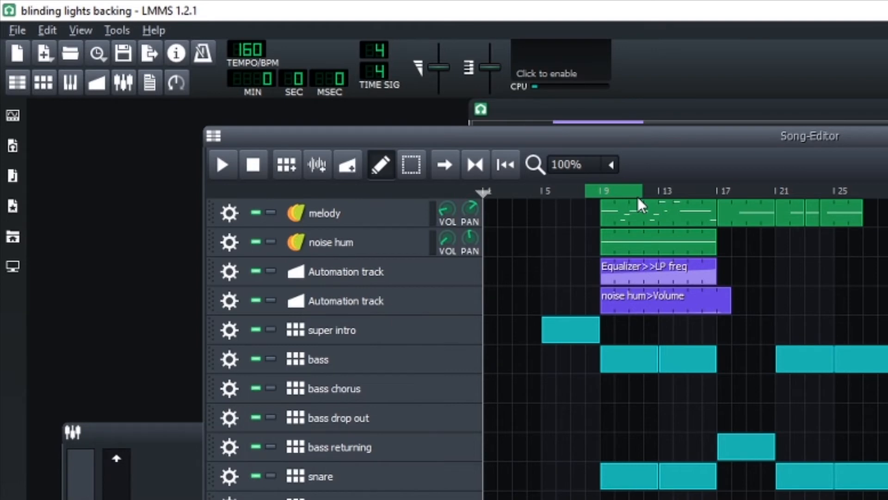
{"action": "mouse_move", "coordinate": [635, 197]}
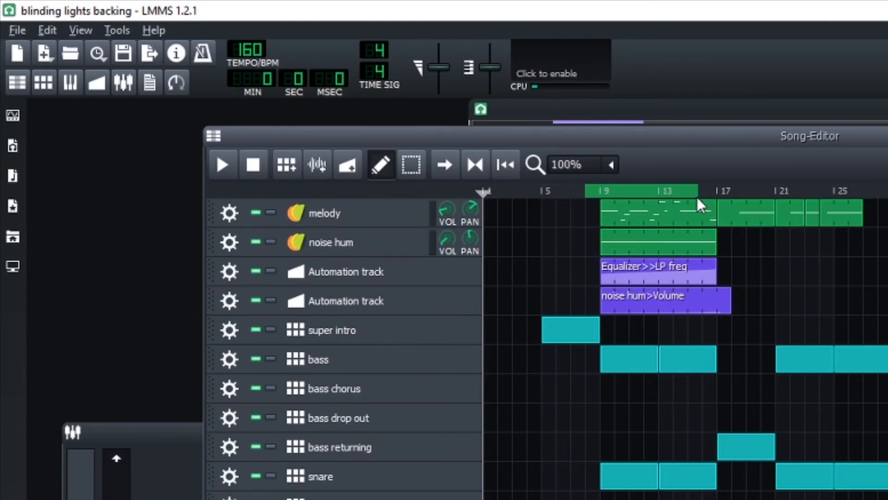
{"action": "mouse_move", "coordinate": [680, 201]}
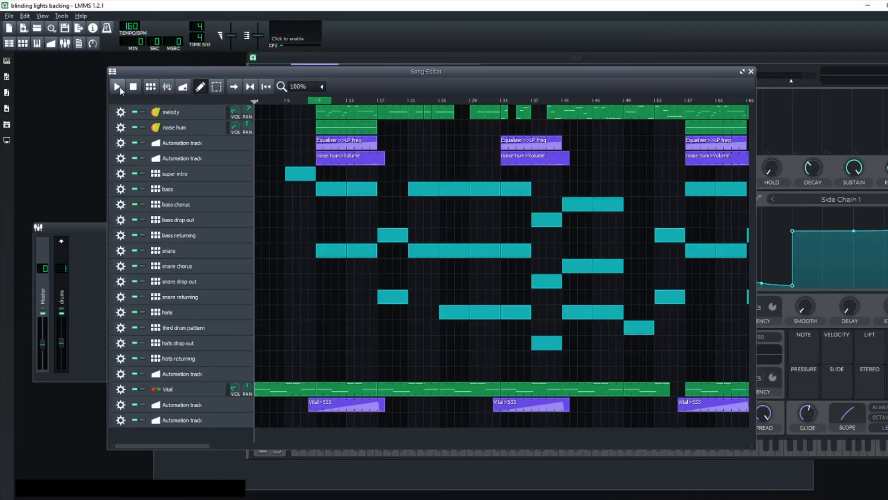
{"action": "left_click", "coordinate": [117, 87]}
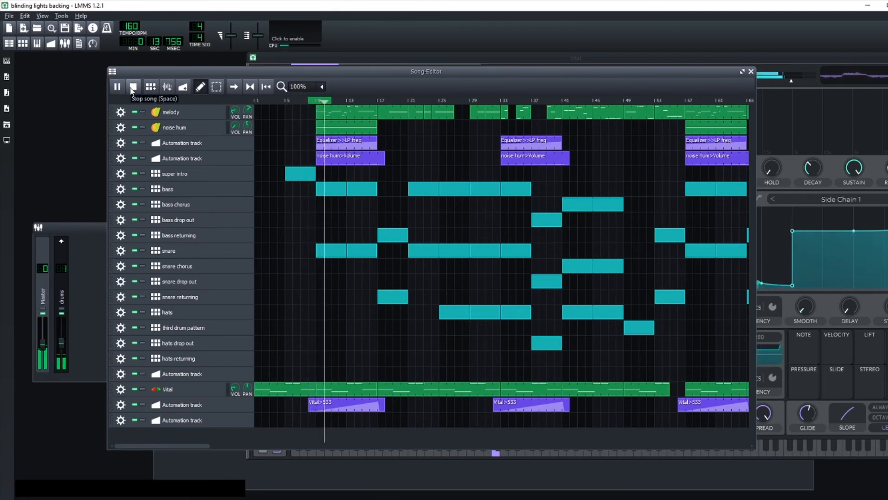
{"action": "left_click", "coordinate": [133, 87]}
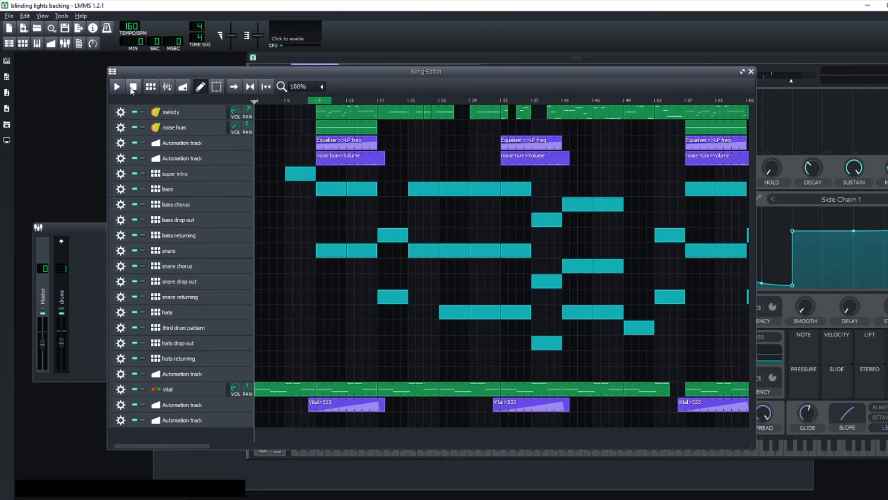